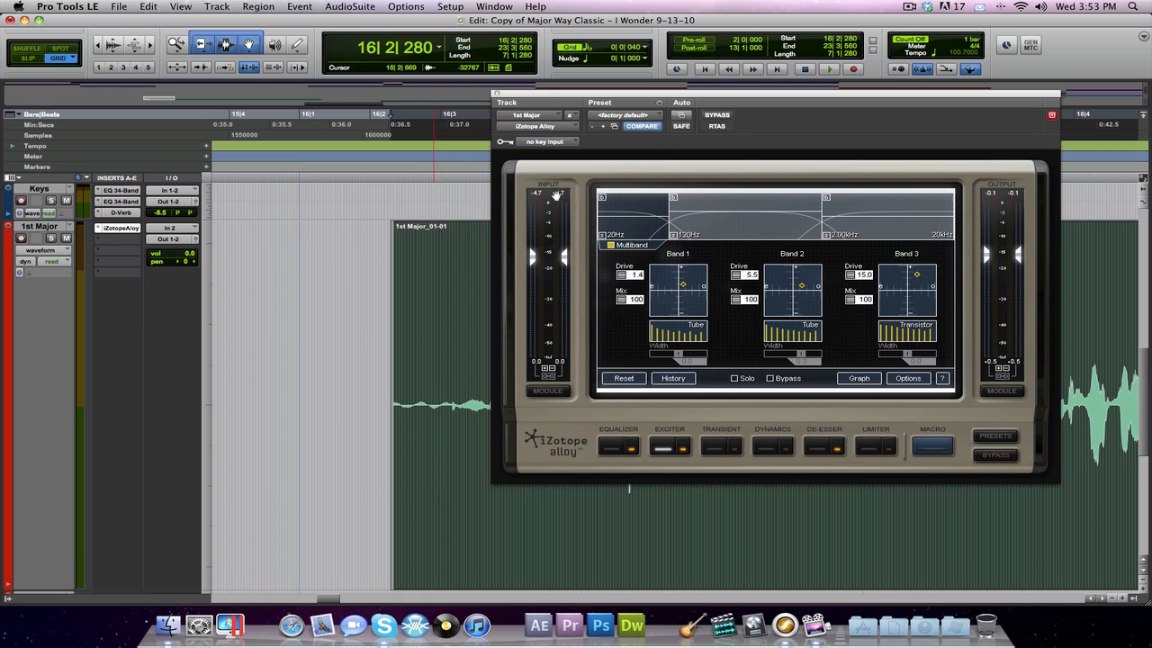
- Switch Alloy to its Macro overview of equalizer, dynamics and de-esser settings
{"action": "left_click", "coordinate": [932, 446]}
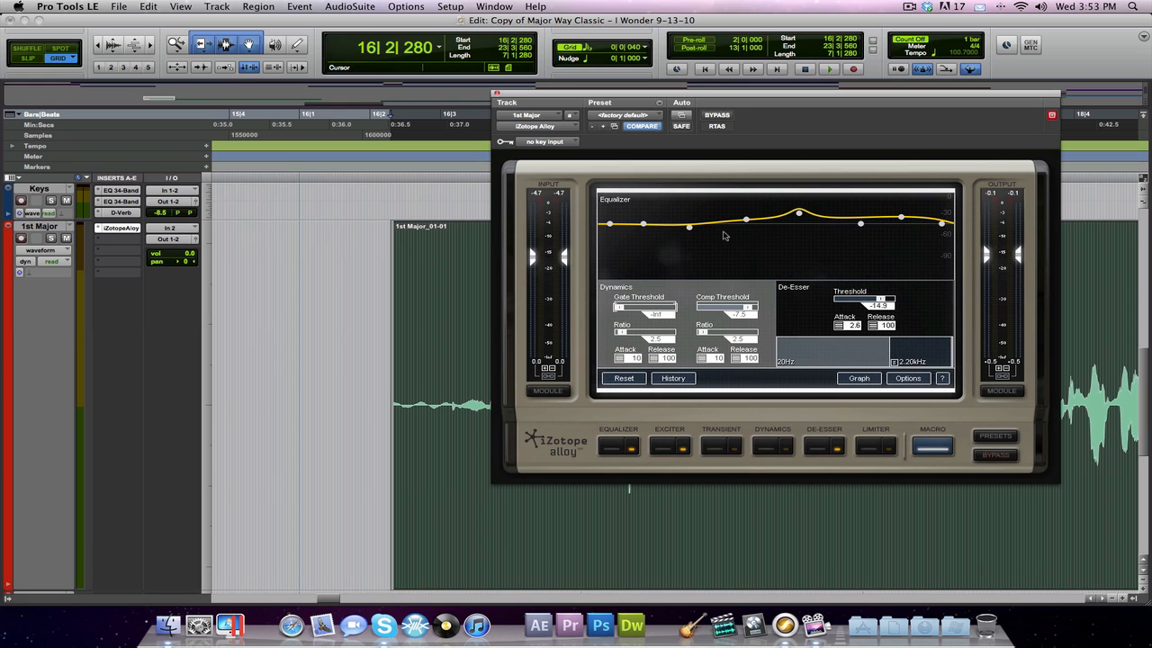
{"action": "mouse_move", "coordinate": [811, 318]}
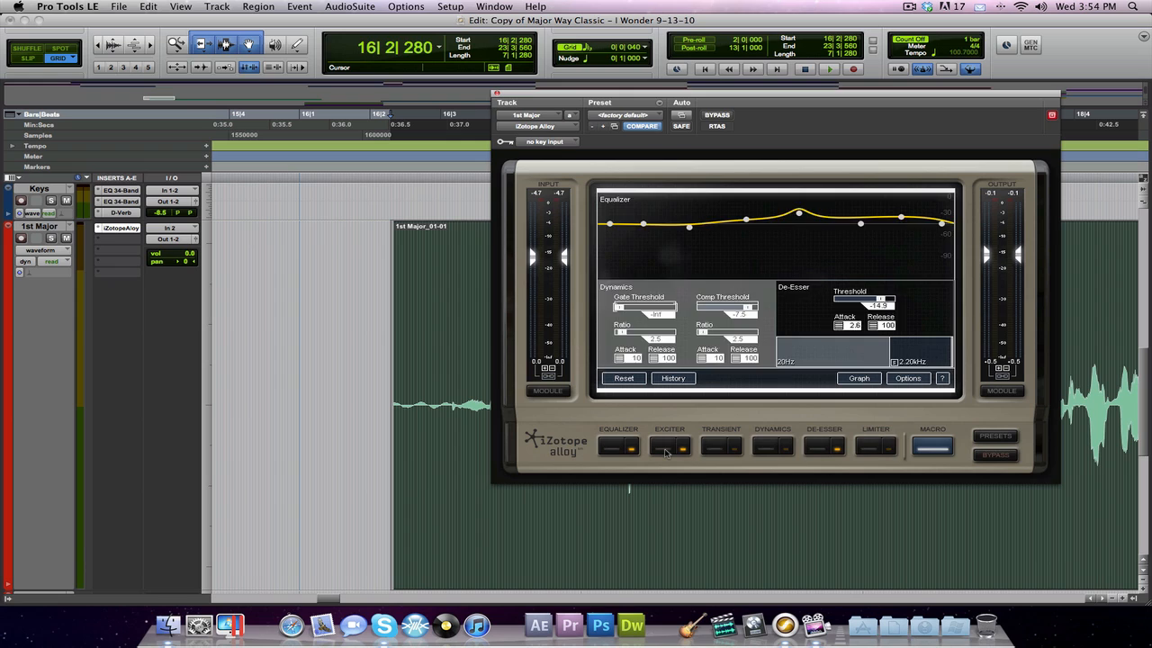
- Return Alloy to the Exciter module to review its Tube, Tube and Transistor bands
{"action": "left_click", "coordinate": [669, 446]}
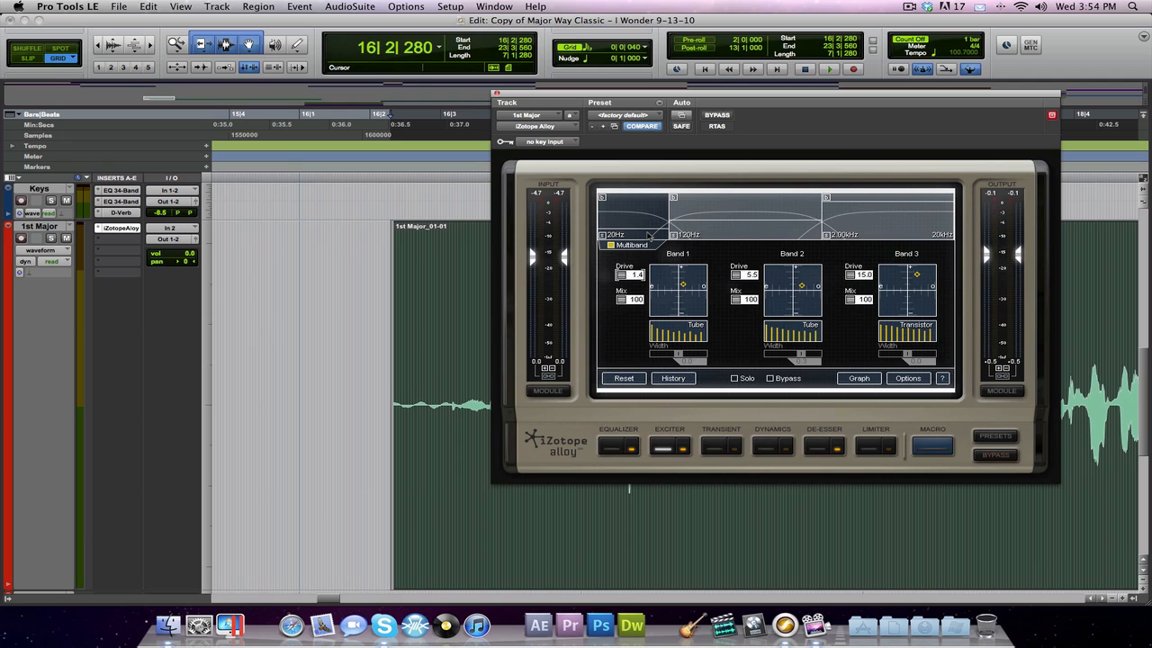
{"action": "mouse_move", "coordinate": [619, 242]}
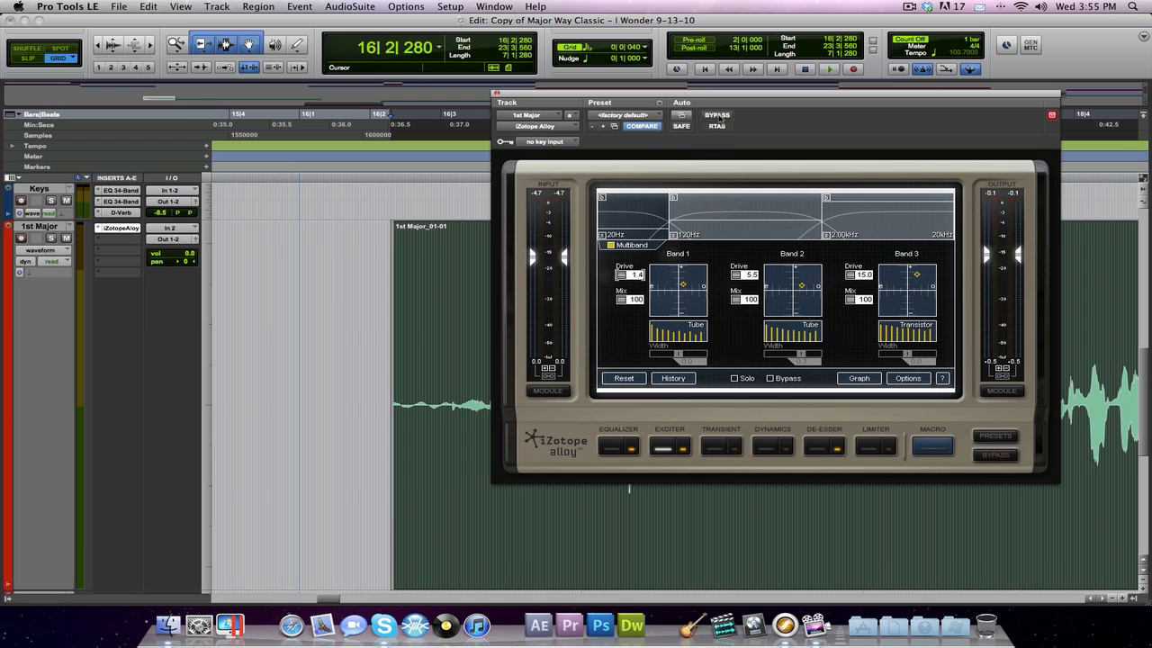
- Toggle Alloy's bypass, play the 1st Major vocal, and bypass Alloy during playback
{"action": "left_click", "coordinate": [718, 115]}
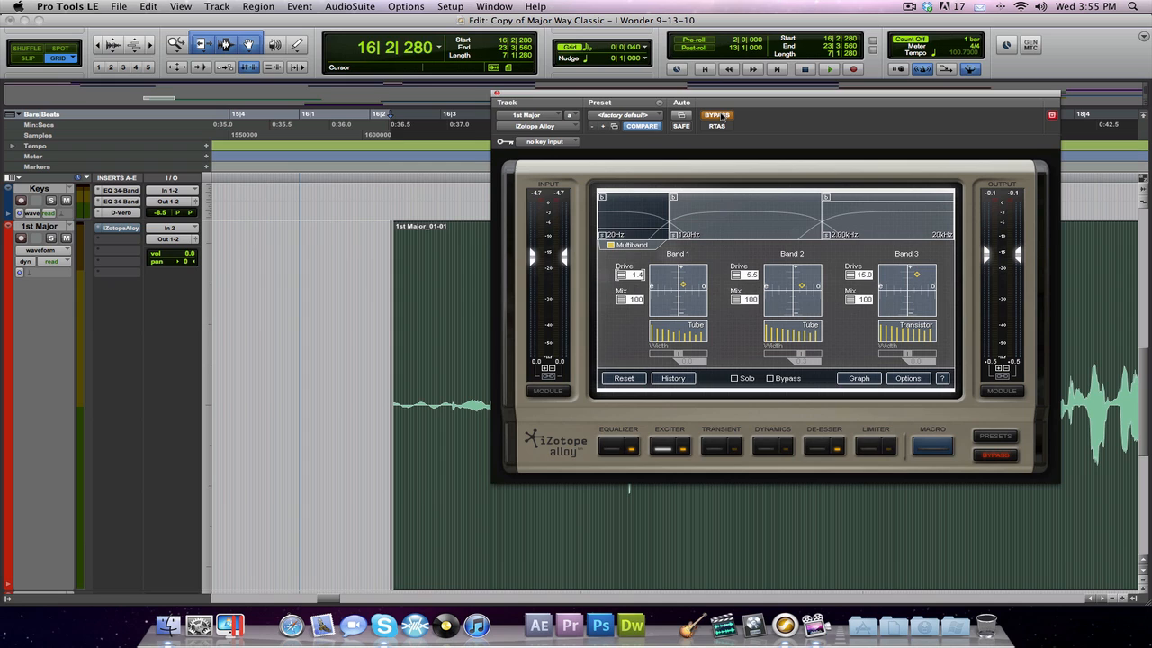
{"action": "left_click", "coordinate": [828, 70]}
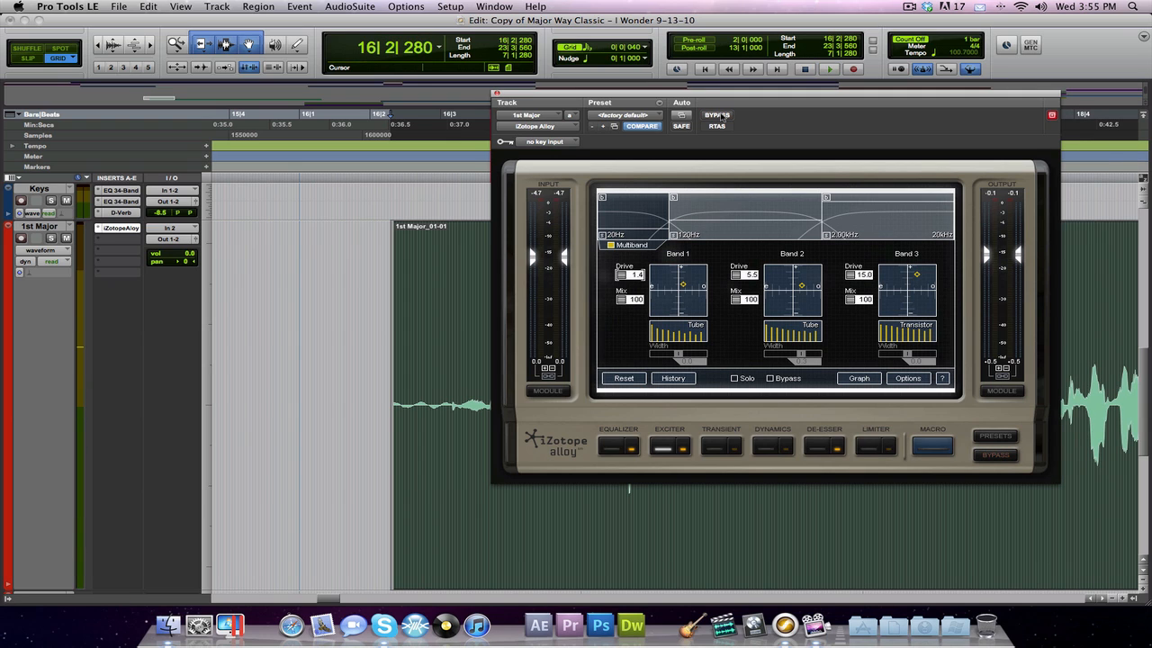
{"action": "left_click", "coordinate": [829, 68]}
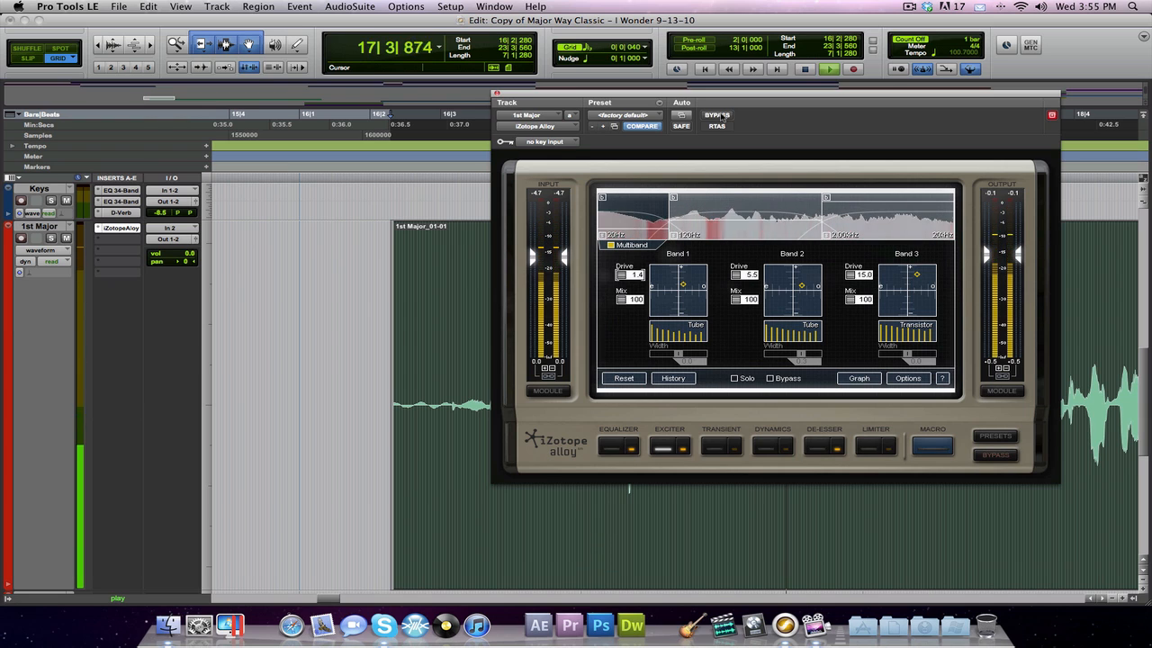
{"action": "left_click", "coordinate": [996, 455]}
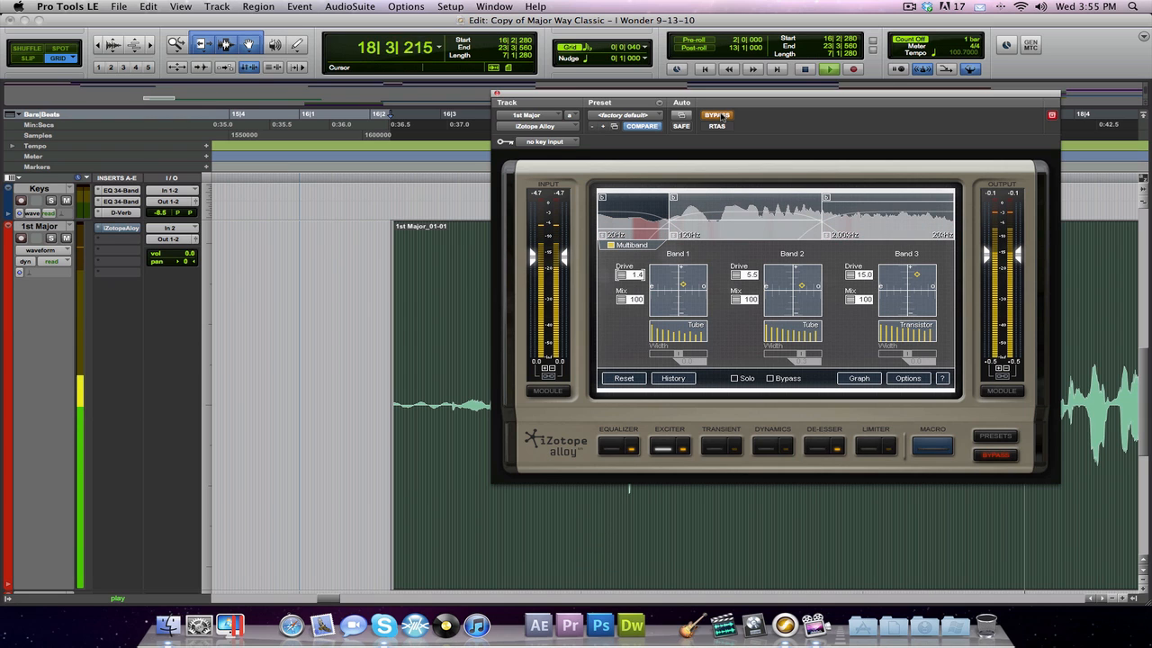